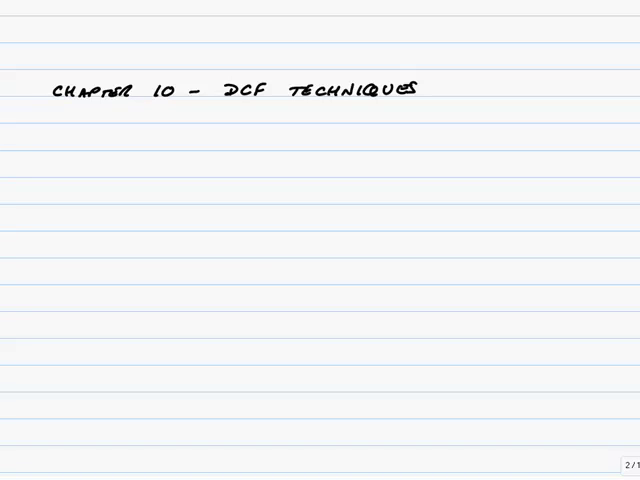
Handwrite the bullet "– Internal rate of return" under the Chapter 10 DCF heading.
click(148, 172)
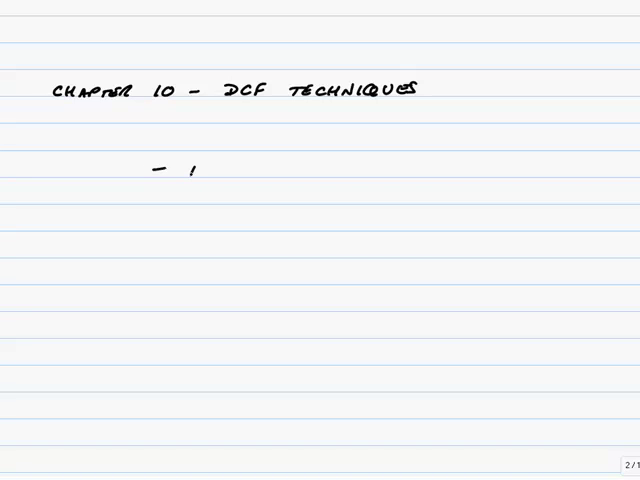
text(INTERNAL RATE OF)
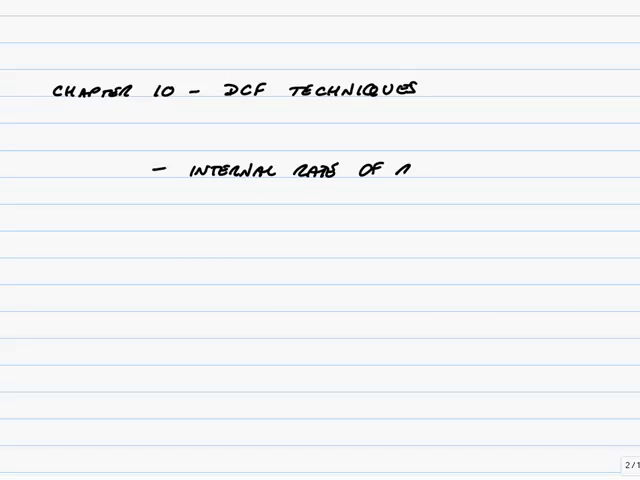
text(RETURN)
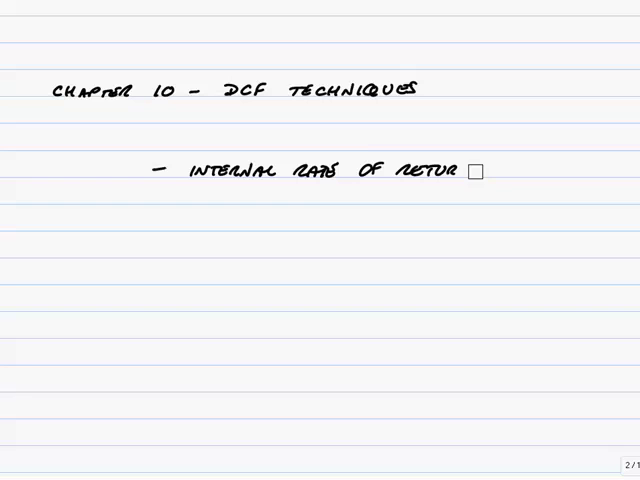
text(n)
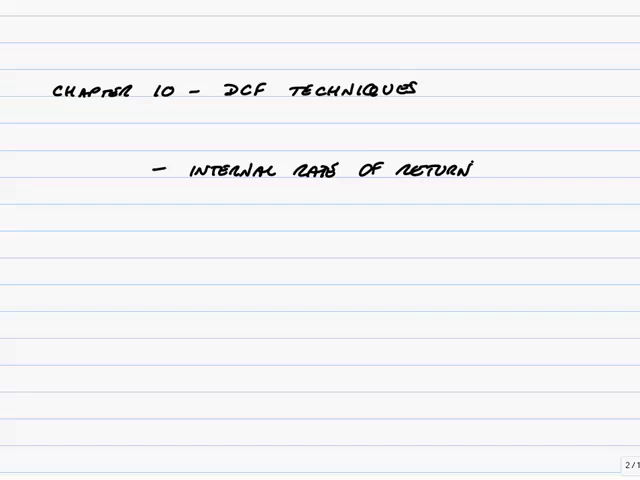
Scroll down to the page with the NPV table showing NPV = +258.
scroll(down, 3)
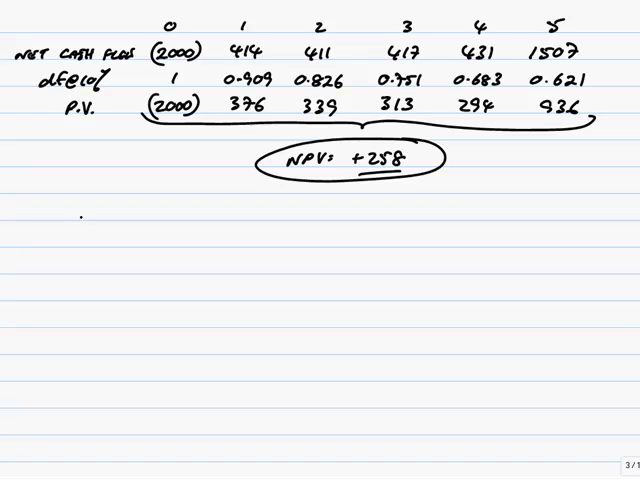
Handwrite "I.R.R. = that rate of interest that gives N.P.V. of zero" below the table.
text(I.R.R. =)
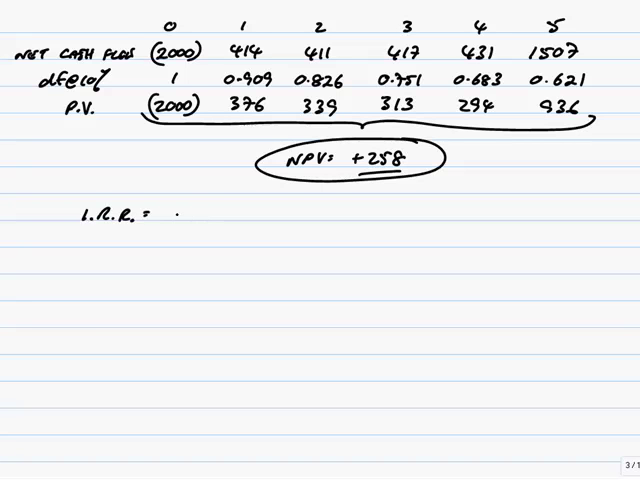
text(THAT RAT)
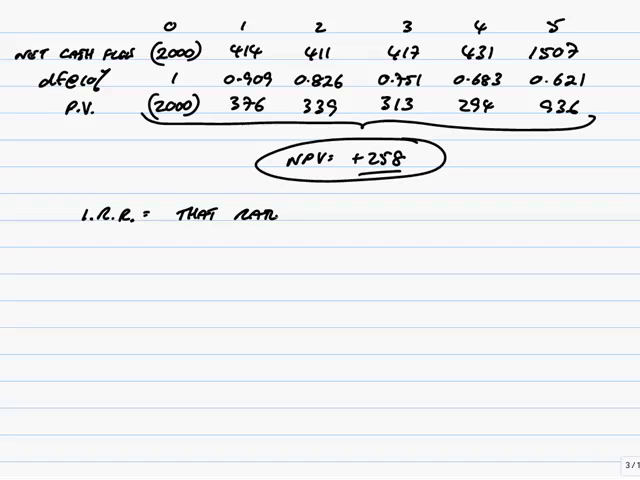
text(OF INTERES)
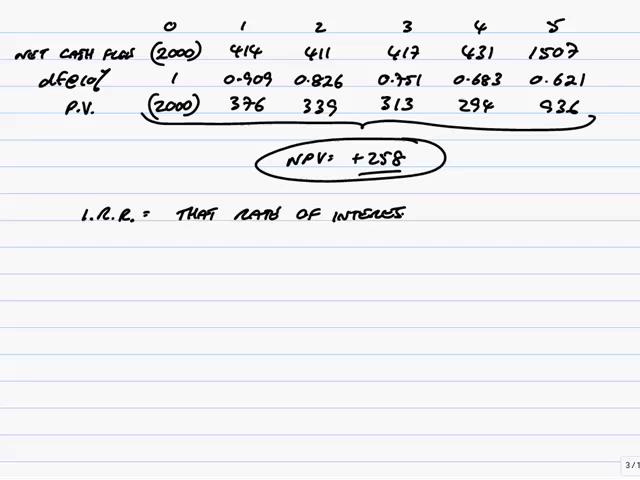
text(THE)
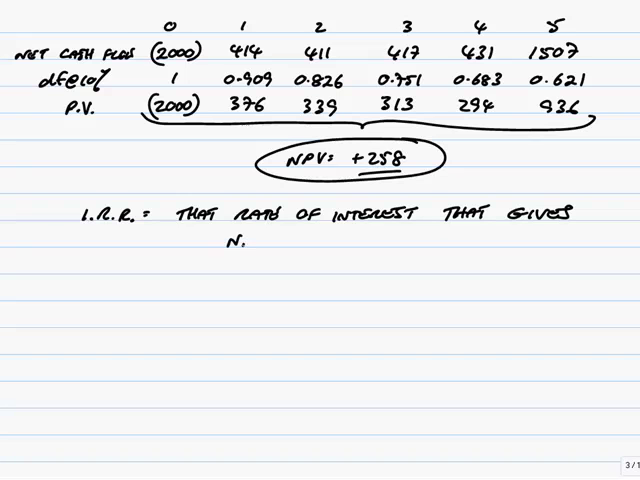
text(N.P.V. of)
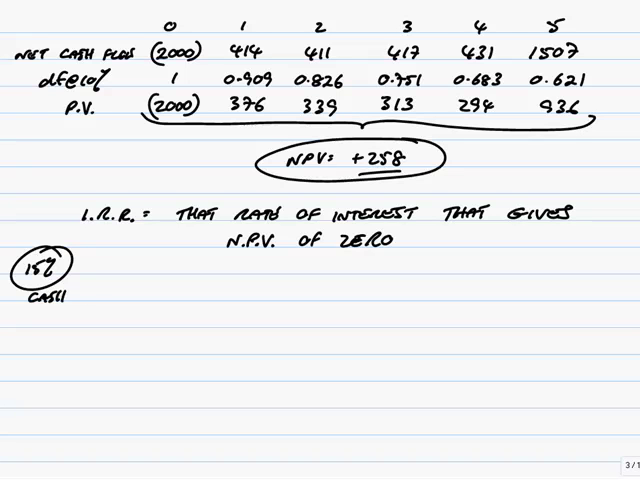
Handwrite the 15% trial table's cash flows row starting with (2000).
text(FLOWS.)
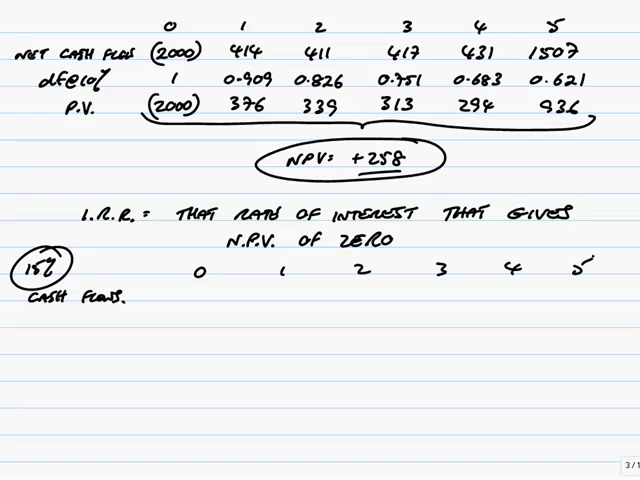
text(2000) 414 411 417 431 1507)
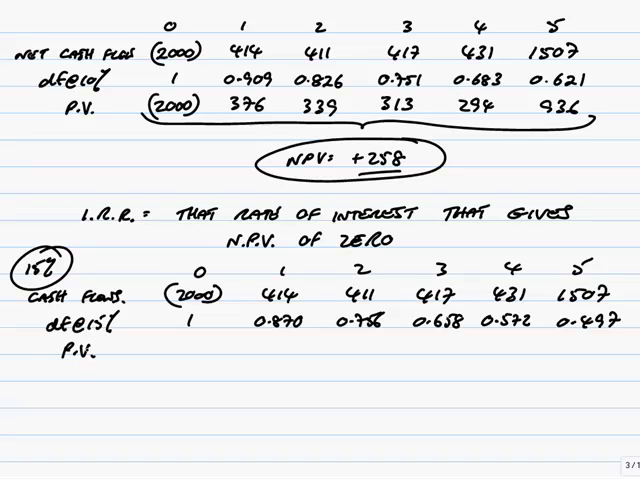
Handwrite the 15% present values (2000), 360, 311, 274, 247 in the P.V. row.
text(2000))
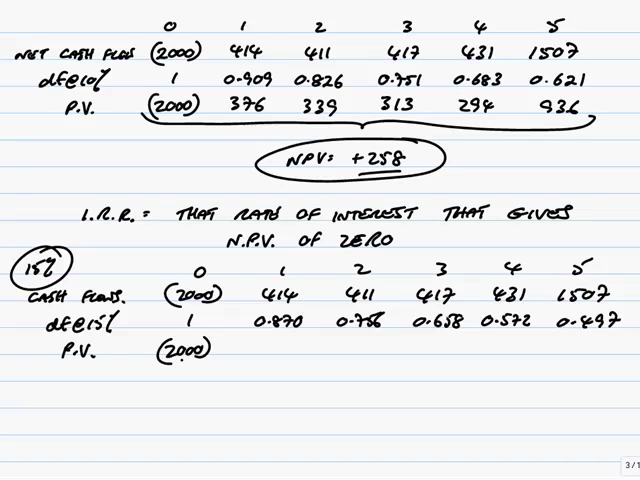
text(36)
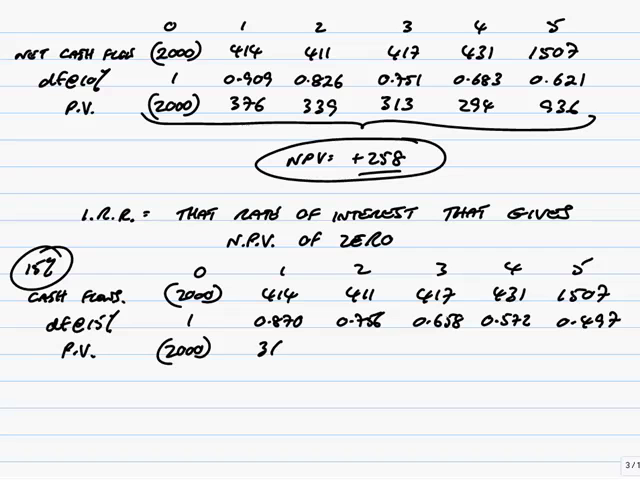
text(360 311 274)
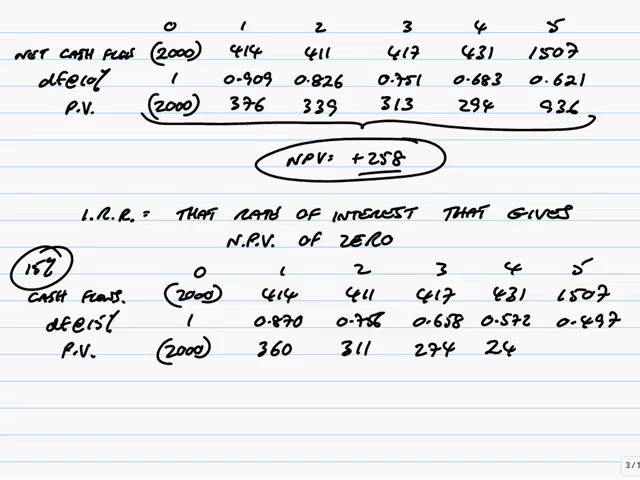
text(247 749)
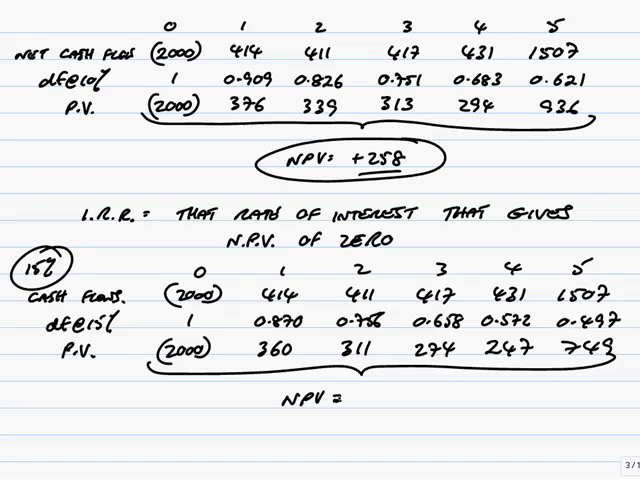
Handwrite the NPV of (59) for the 15% trial.
text(59)
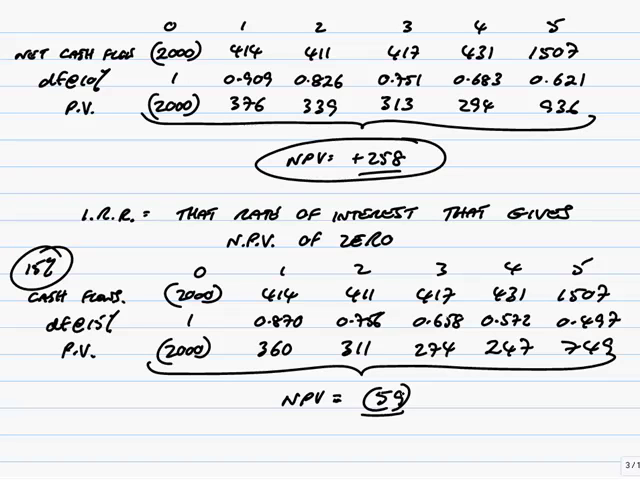
scroll(down, 3)
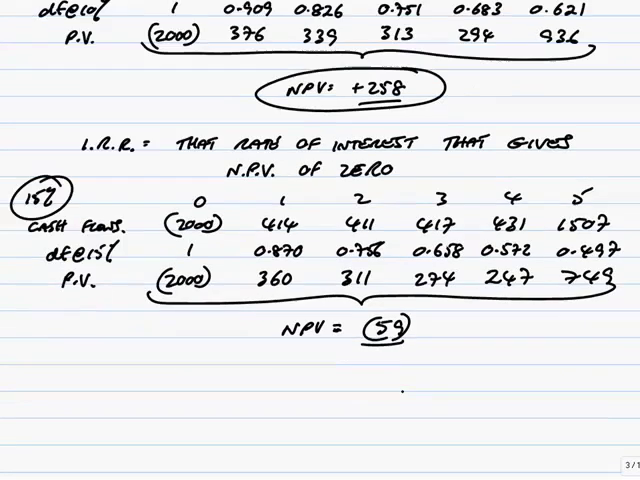
scroll(up, 3)
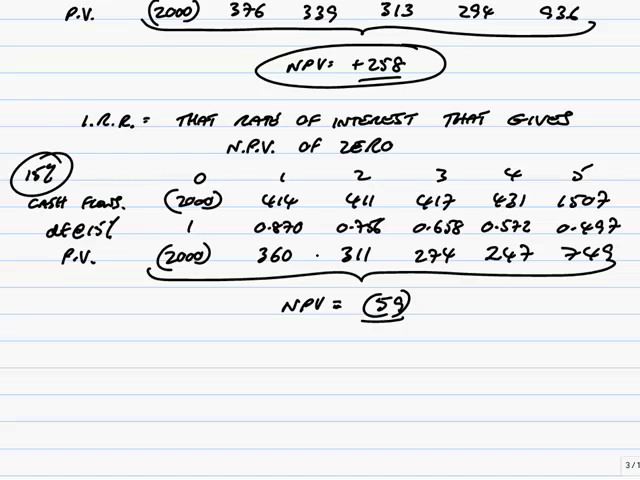
scroll(down, 3)
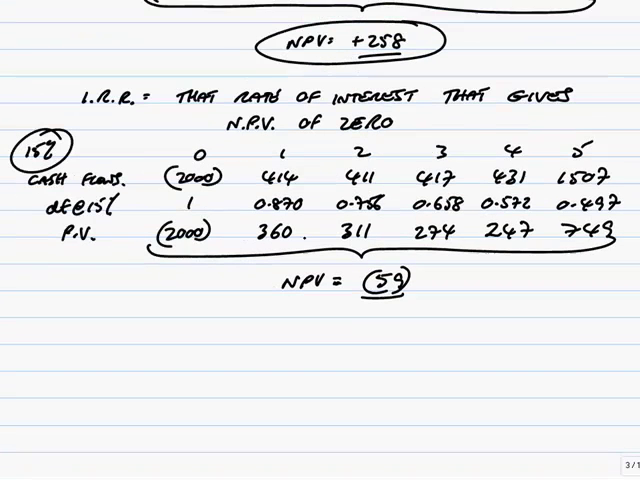
Set 10% +258 against 15% −59 with differences 5% and 317, then begin "I.R.R. =".
text(10)
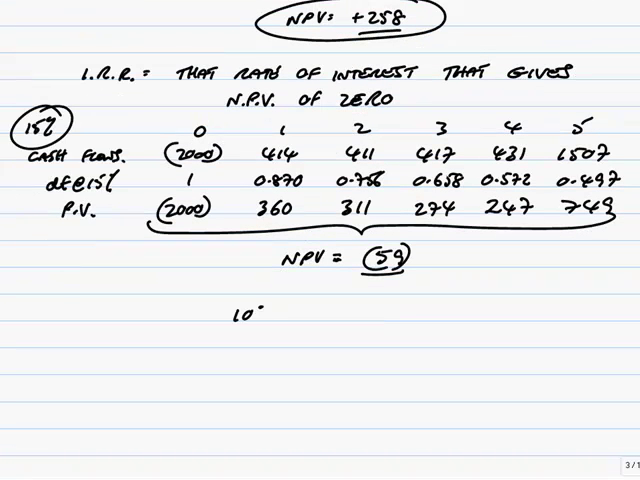
text(+258)
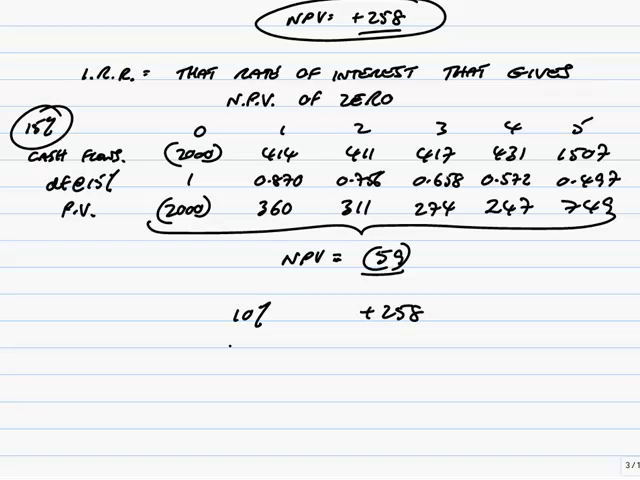
text(15%)
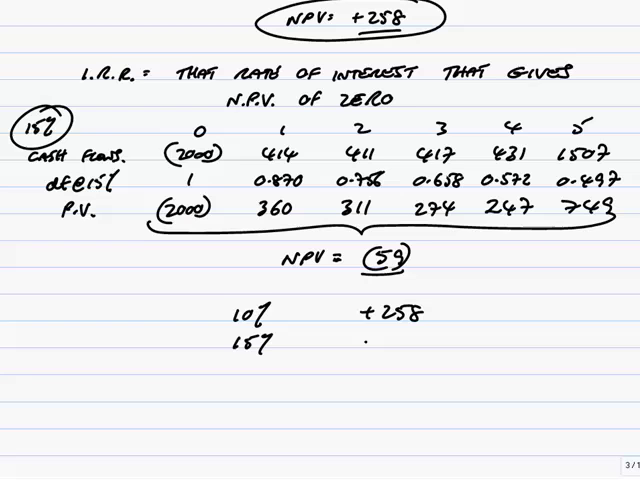
text(-59)
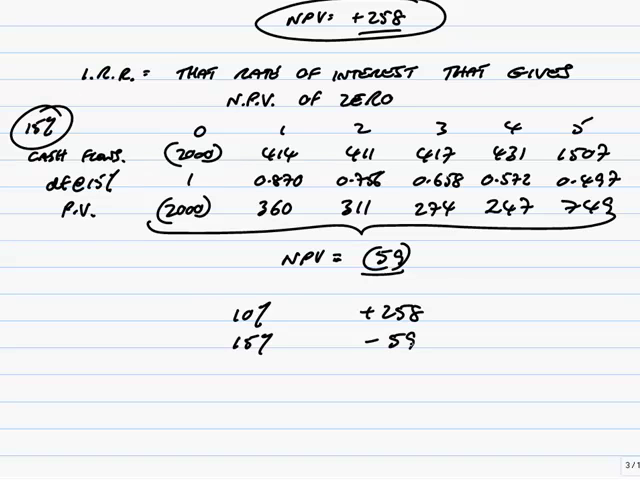
scroll(down, 3)
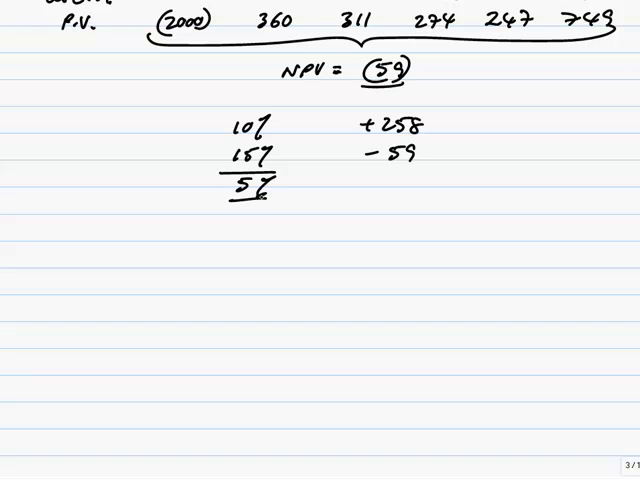
drag(350, 178, 416, 198)
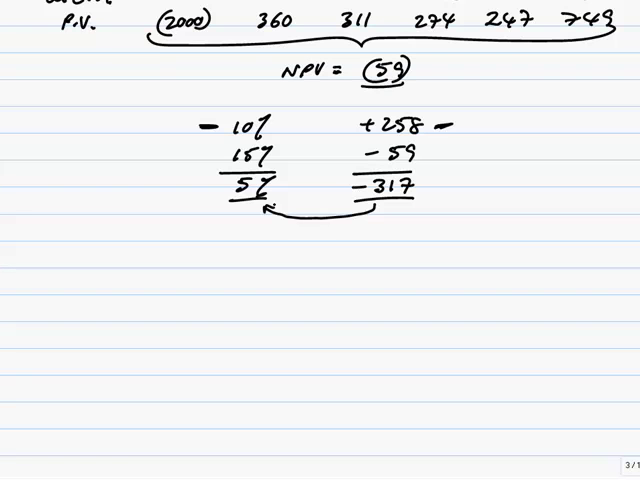
text(I.R.R =)
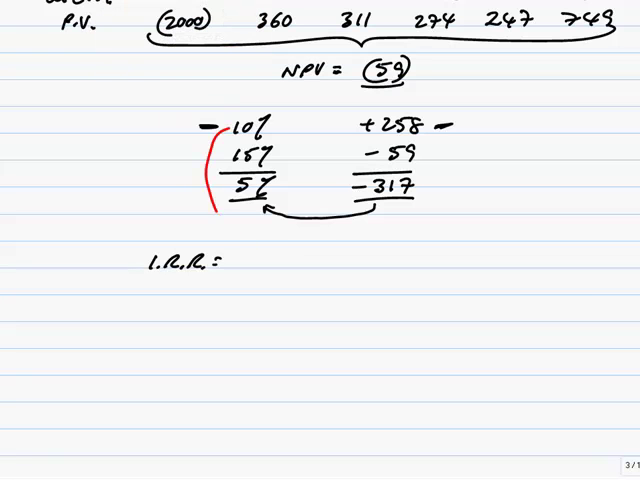
Handwrite 10% + (258/317 × 5%) = 14.07% as the interpolated I.R.R.
text(101)
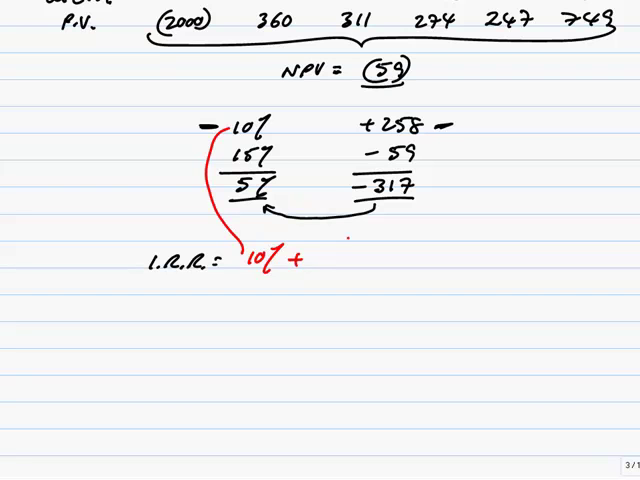
text(258/317 %)
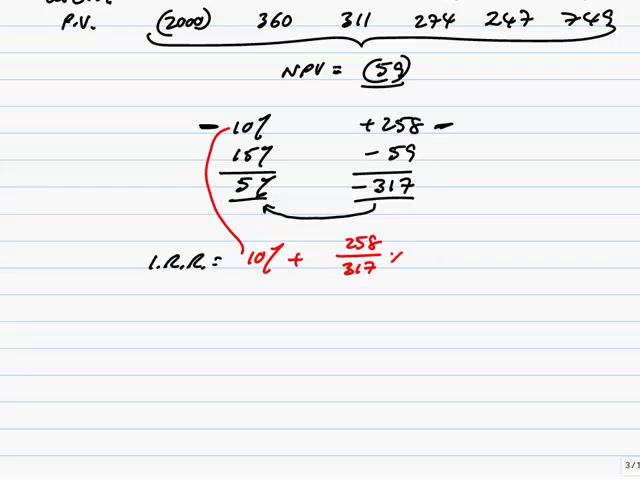
text(× 5%))
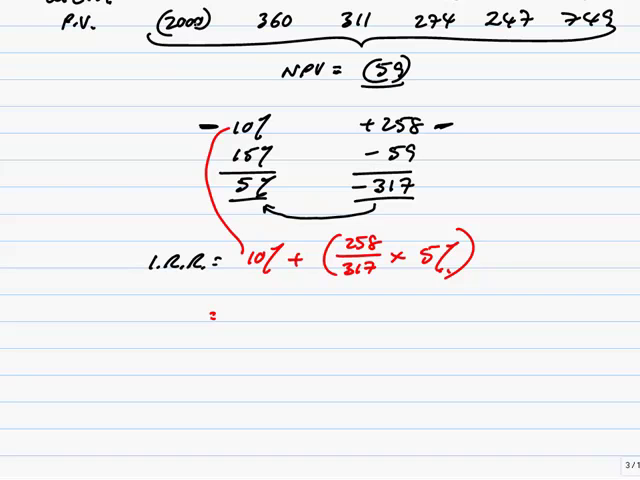
text(14)
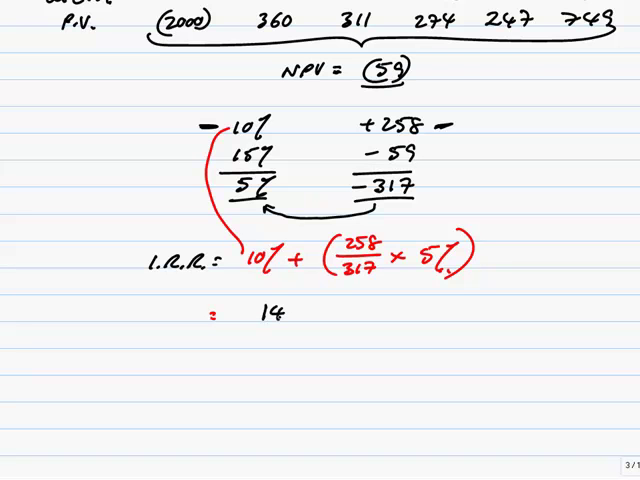
text(.07% ()
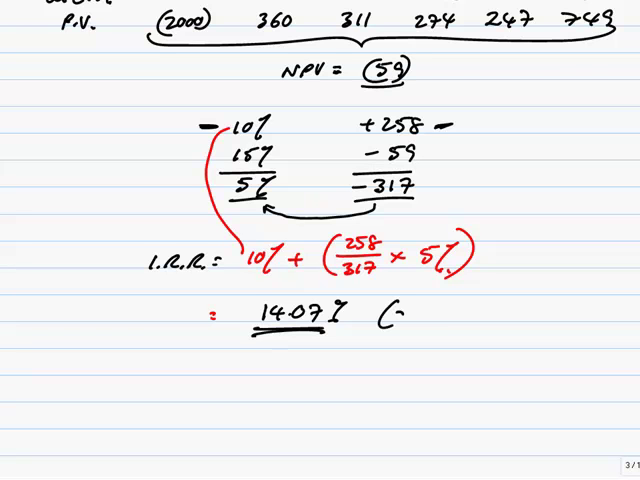
Handwrite "(ONLY APPROX." beside the 14.07% result.
text(ONLY Ar)
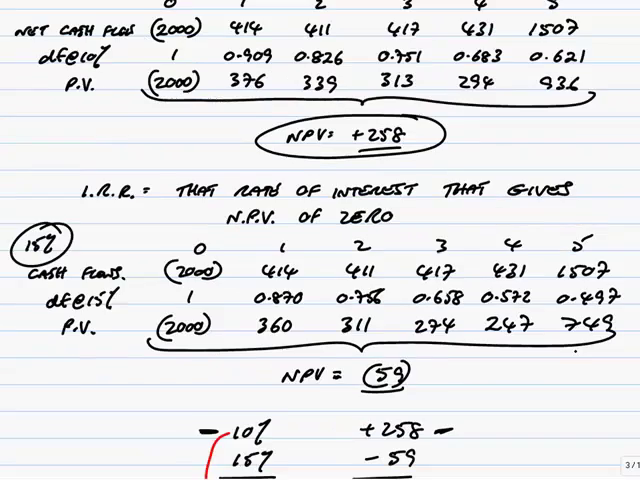
Scroll back to the 14.07% result annotated "only approx. – not linear".
scroll(up, 3)
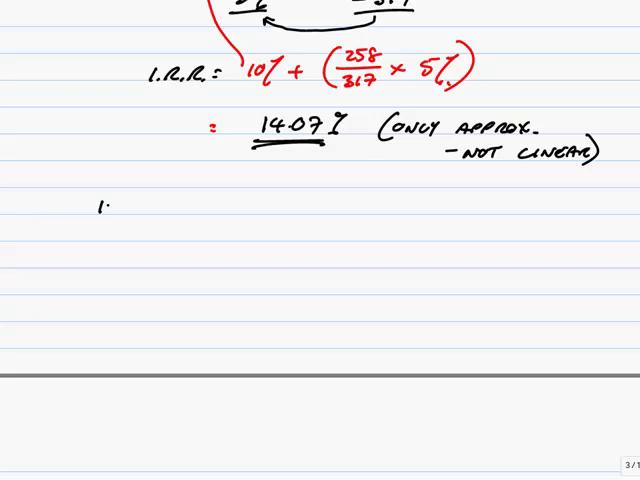
Handwrite "Provided cost of capital < 14.07% – accept" (and reject if above).
text(Provi)
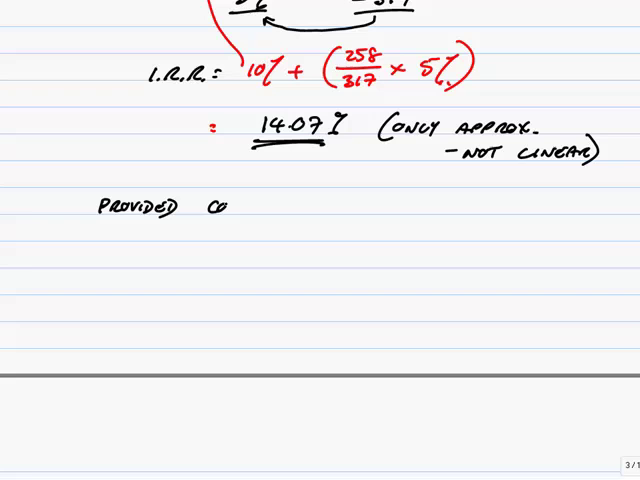
text(OST OF C)
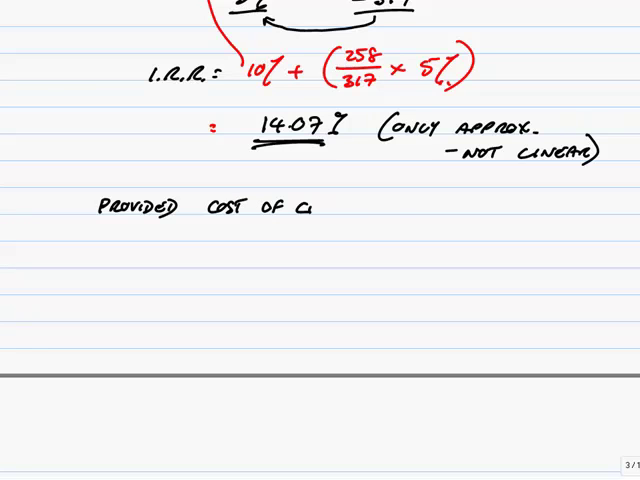
text(CAPITAL)
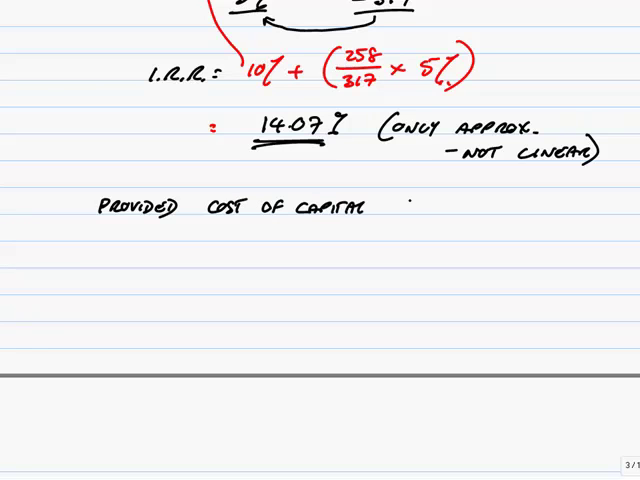
text(< 14.07% -)
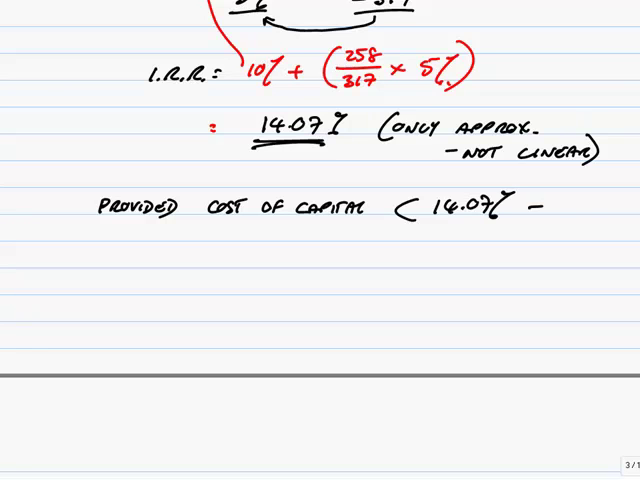
text(ACCEPT)
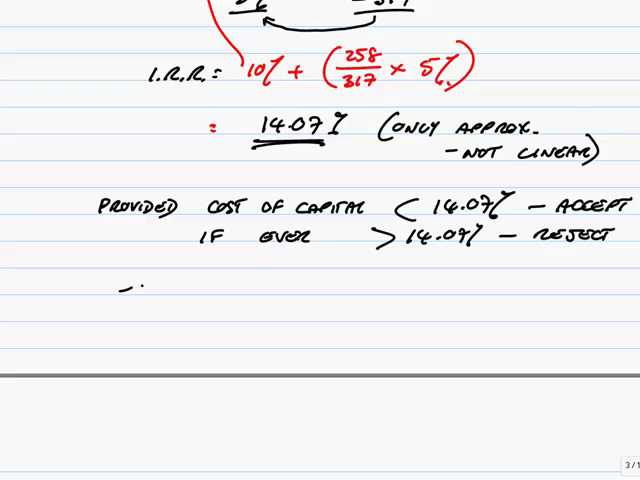
Handwrite "IRR – gives margin for error.".
text(GIVES)
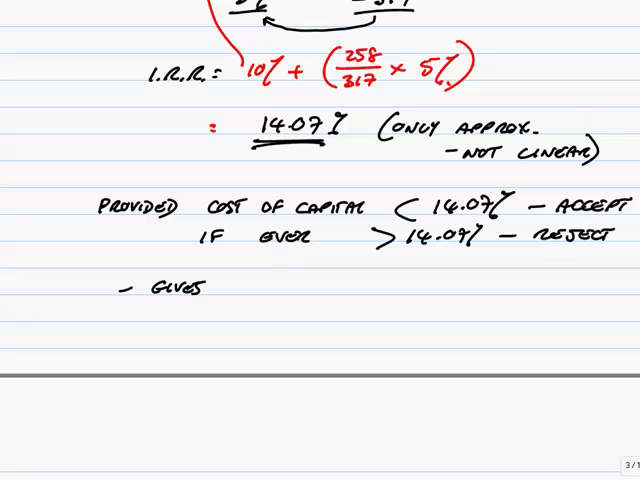
text(MARGIN FOR)
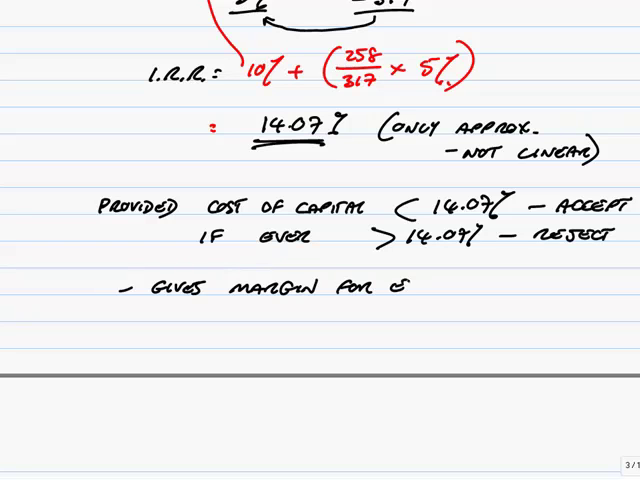
text(ERROR.)
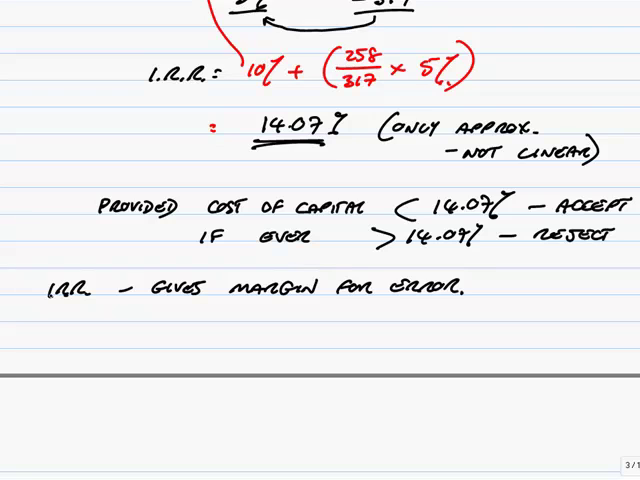
scroll(down, 3)
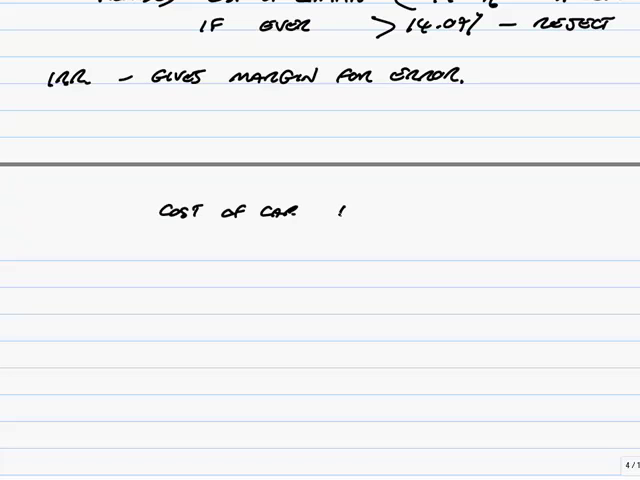
Finish the accept example: cost of capital 10%, so 14.07 > 10 → ACCEPT.
text(10%)
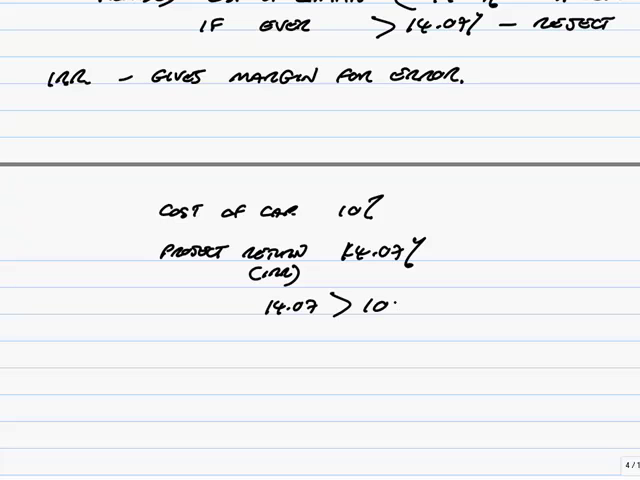
text(→ ACCEPT)
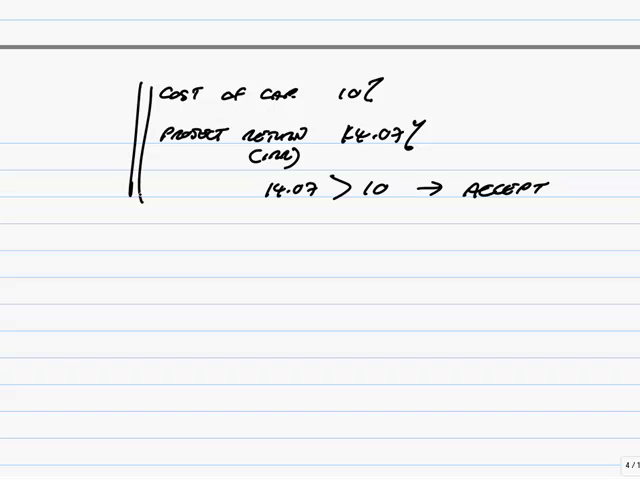
Handwrite the 'PROBLEMS:' heading with first bullet 'can be more than 1 IRR'.
text(P()
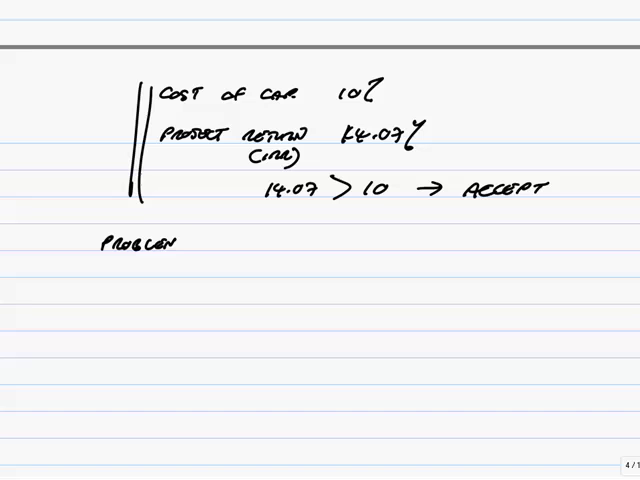
text(MS:)
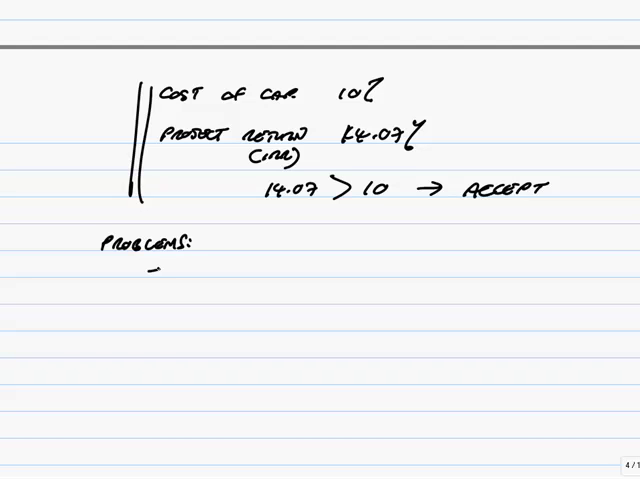
text(CAN)
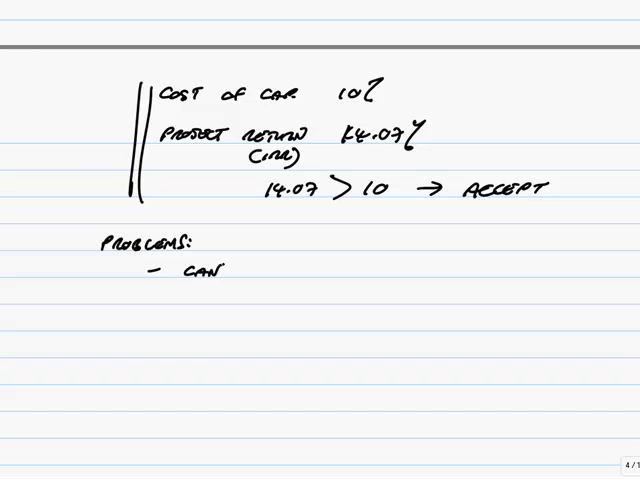
text(BE N)
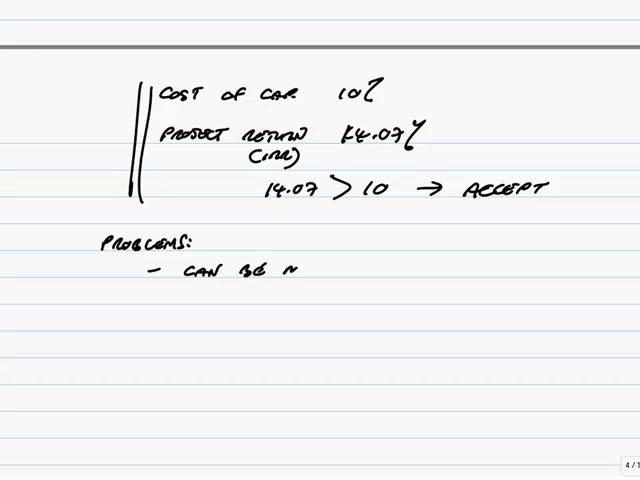
text(MORE THAN .)
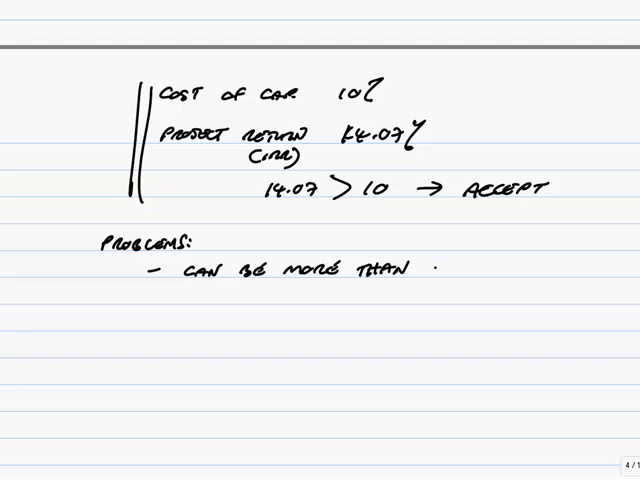
text(1 IRR.)
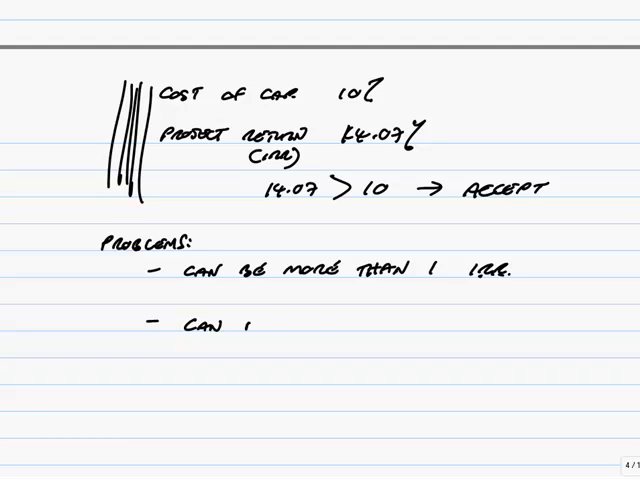
Add the second bullet 'can not compare projects using IRR'.
text(NOT Com)
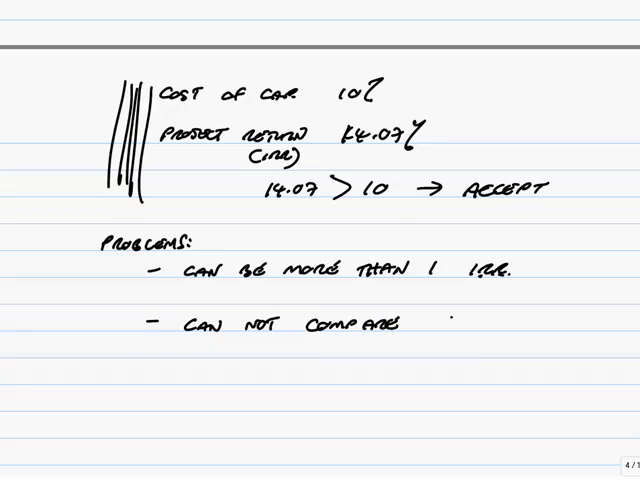
text(proj)
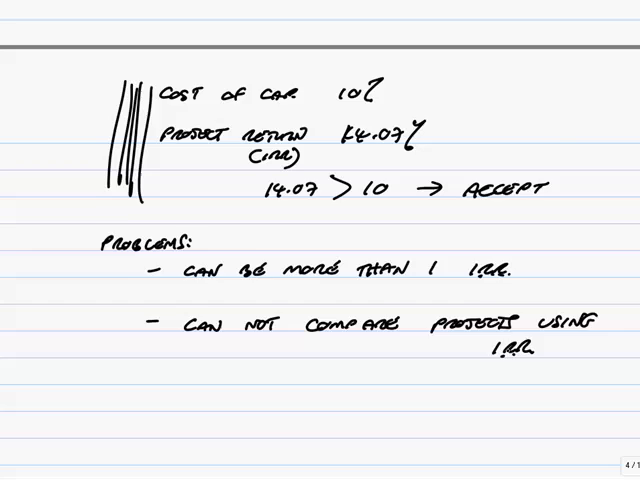
Write the A vs B table: IRR 15% and 18%, investments 100,000 and 1,000.
scroll(down, 3)
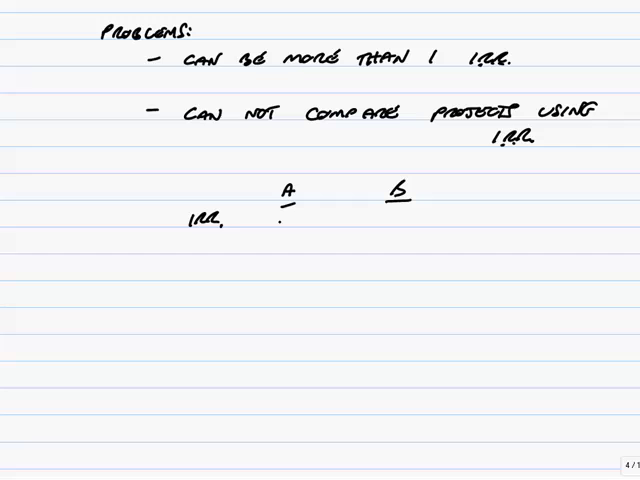
text(15%)
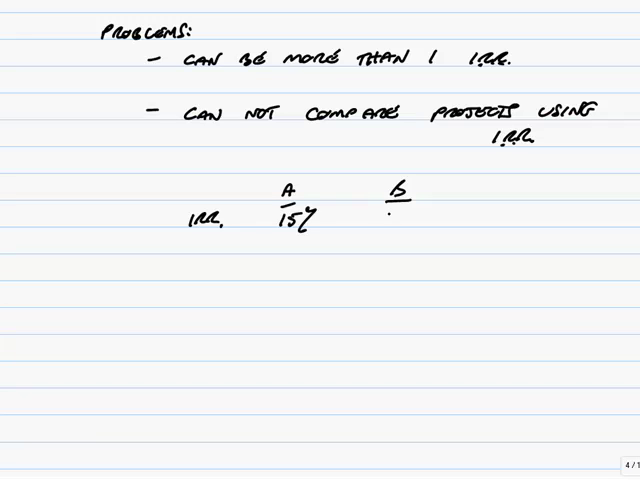
text(18%)
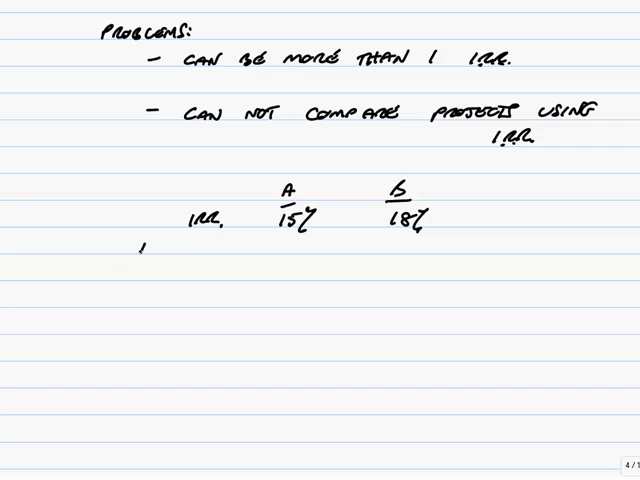
text(INVEST)
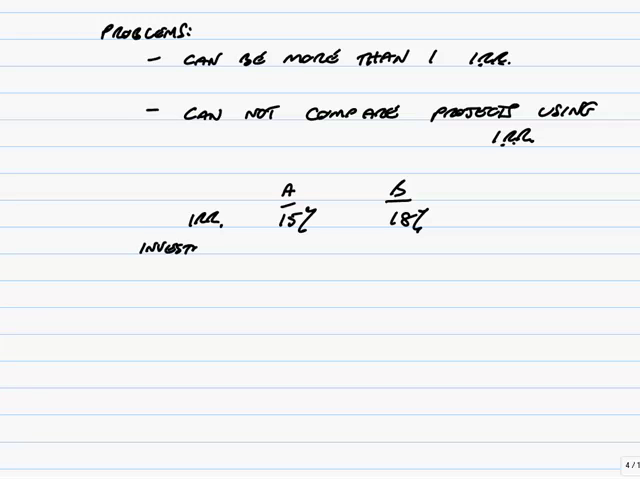
text(MENT.)
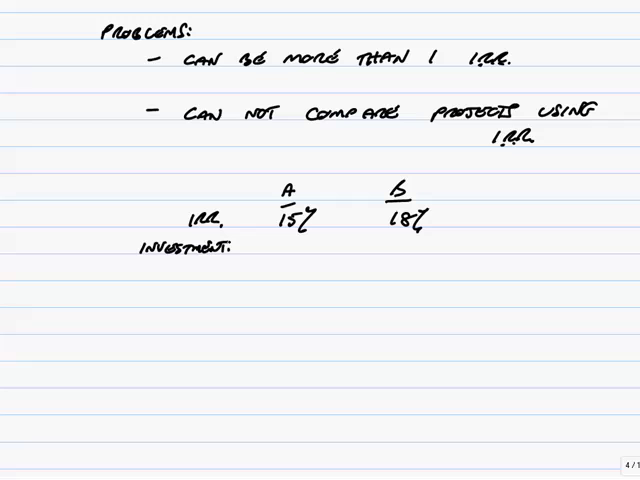
text(10)
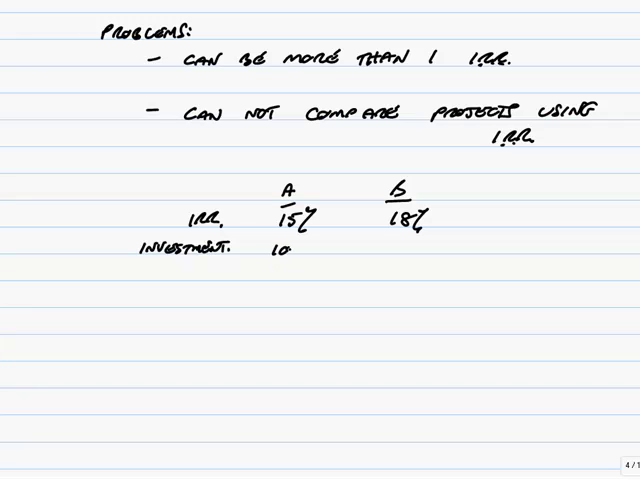
text(100,000 1,000)
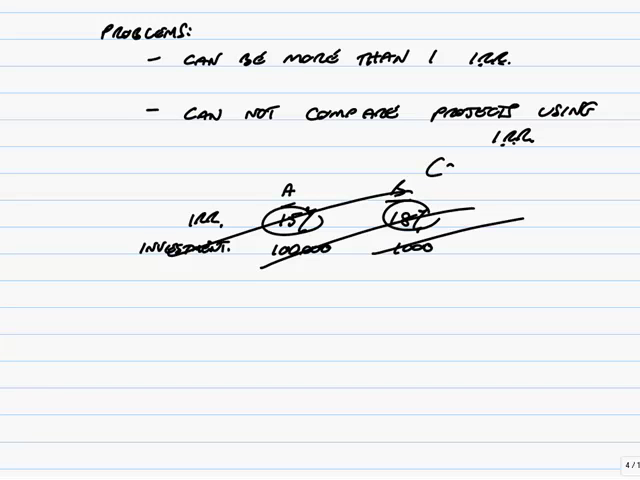
Cross out the comparison and note '(only use NPV)' beside it.
text(Conly us)
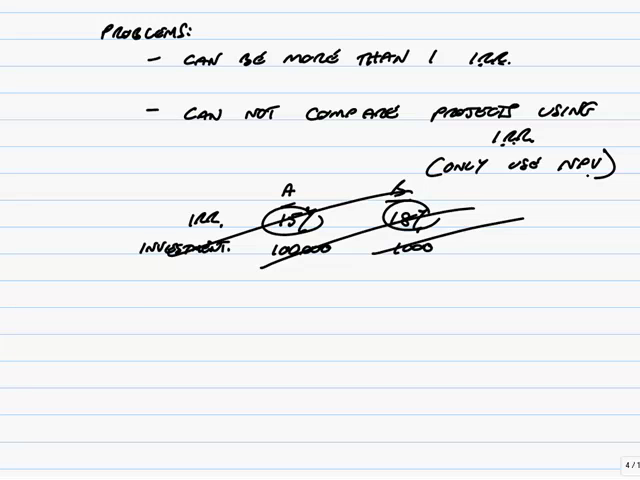
Handwrite the bullet 'IRR effectively assumes cash inflows are reinvested at IRR'.
text(- IR)
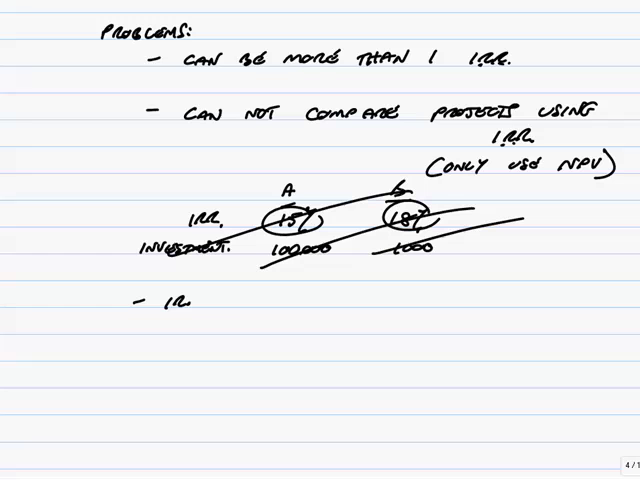
text(effective)
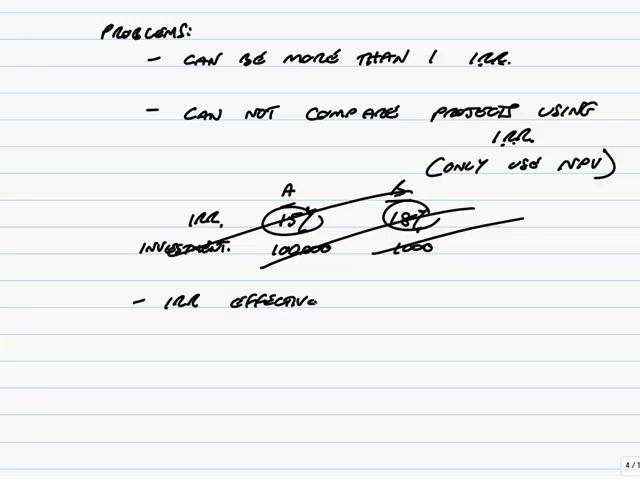
text(ASSUMES CAS)
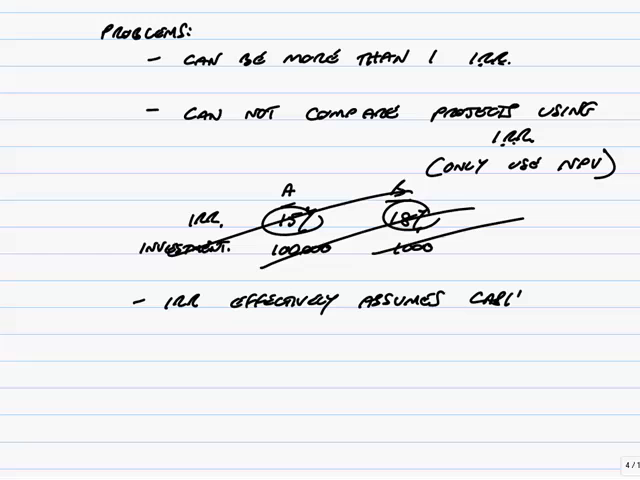
text(INFLOWS)
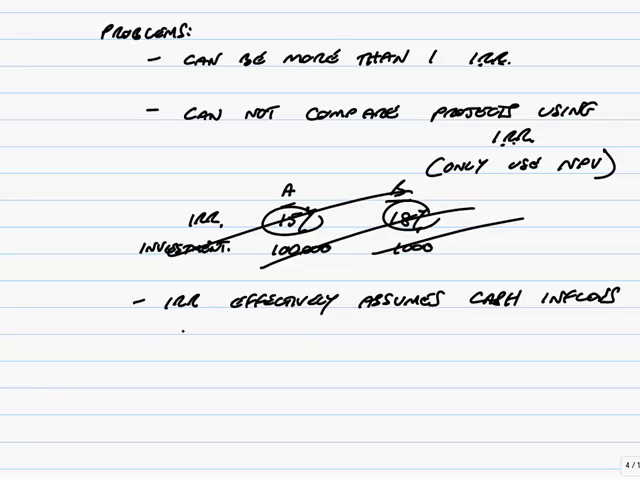
text(ARE R)
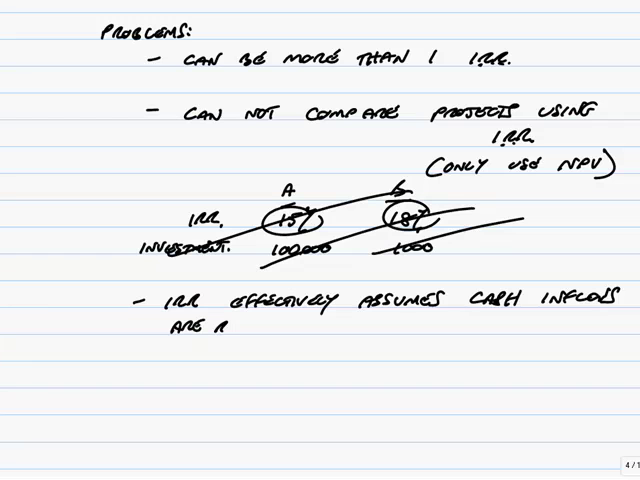
text(REIN)
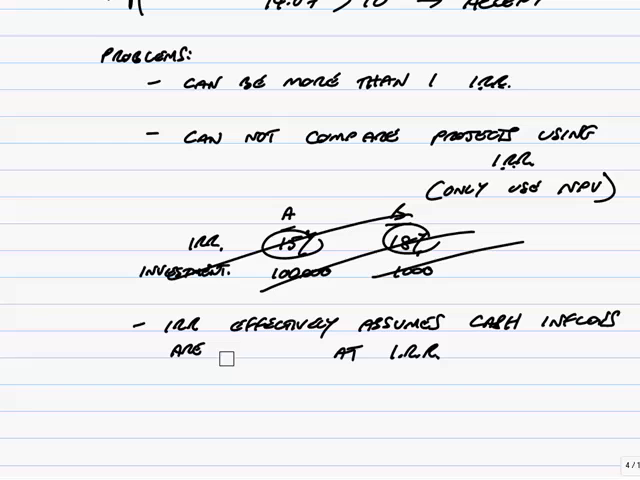
text(Re)
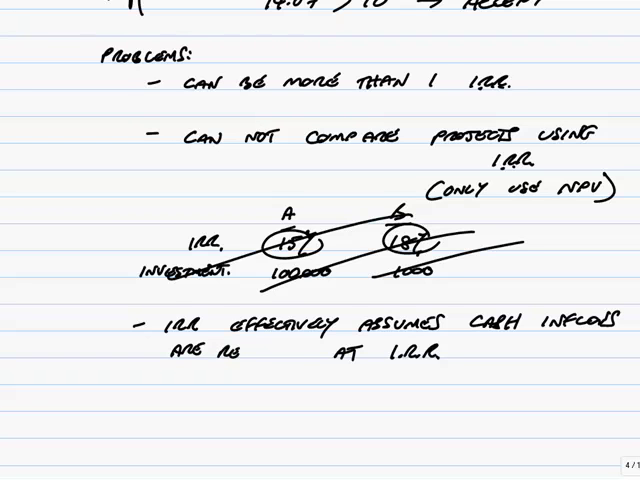